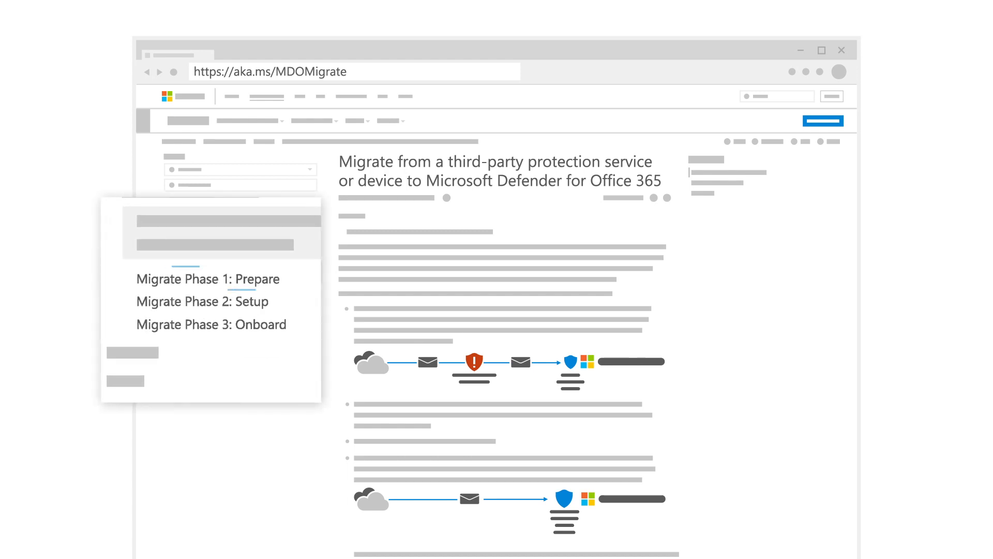
pyautogui.moveTo(203, 302)
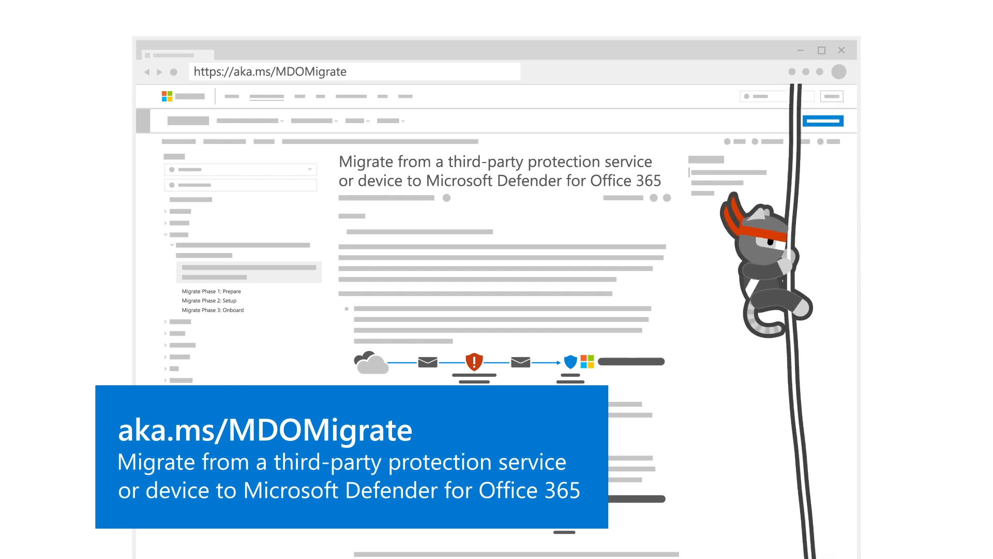
pyautogui.scroll(-3)
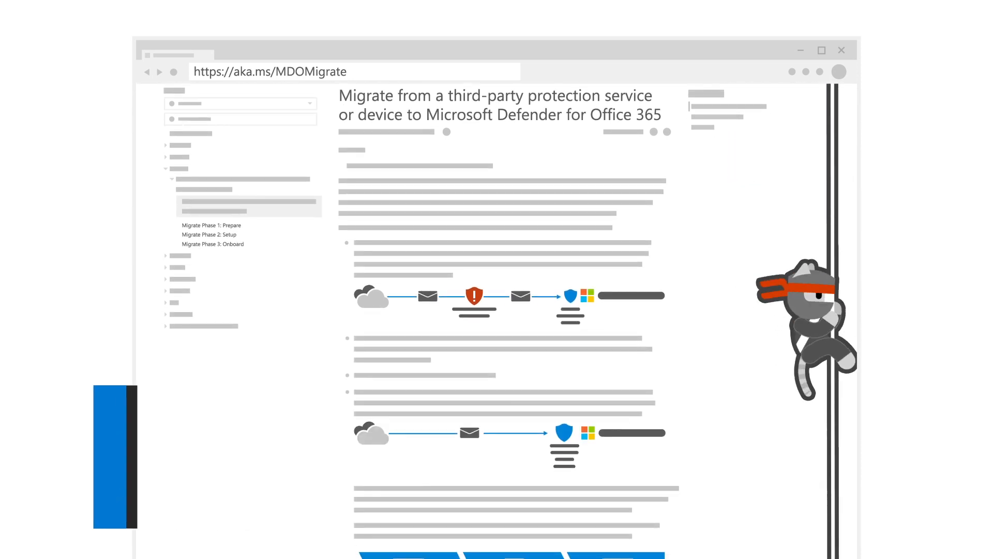
pyautogui.scroll(-3)
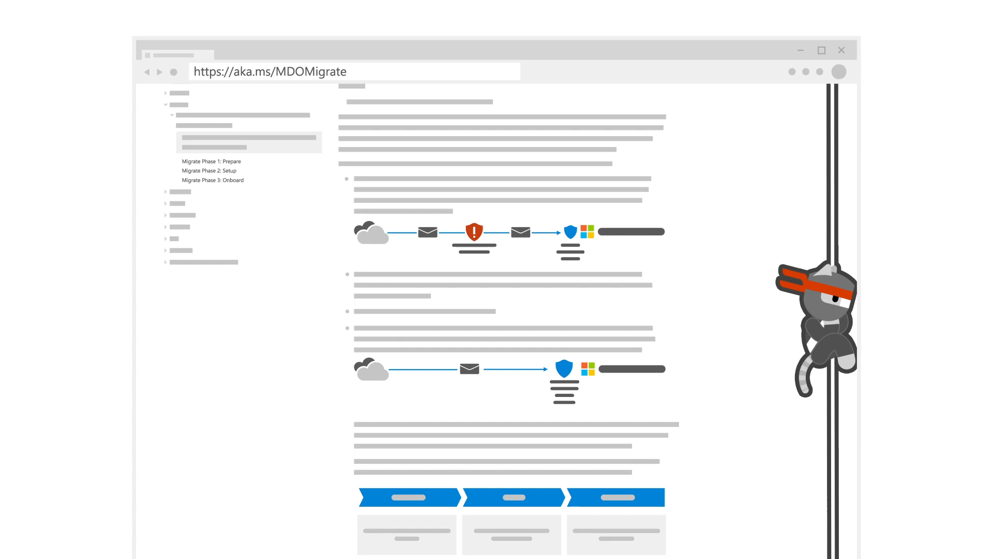
pyautogui.scroll(-3)
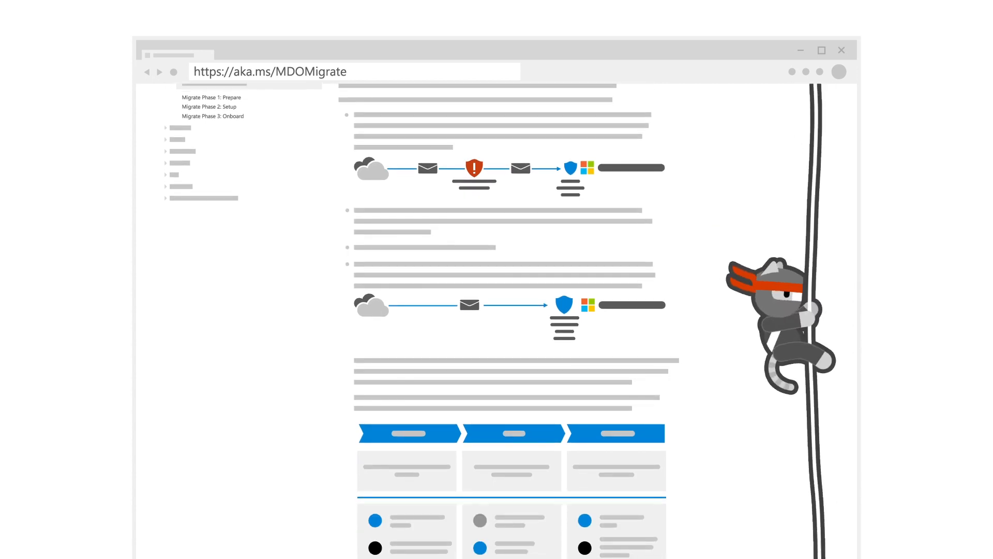
pyautogui.scroll(-3)
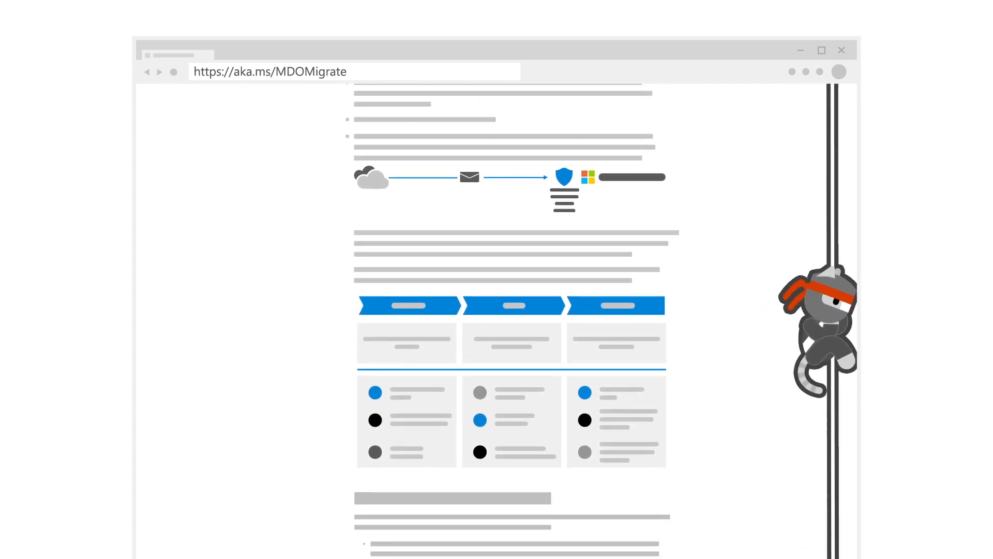
pyautogui.scroll(-3)
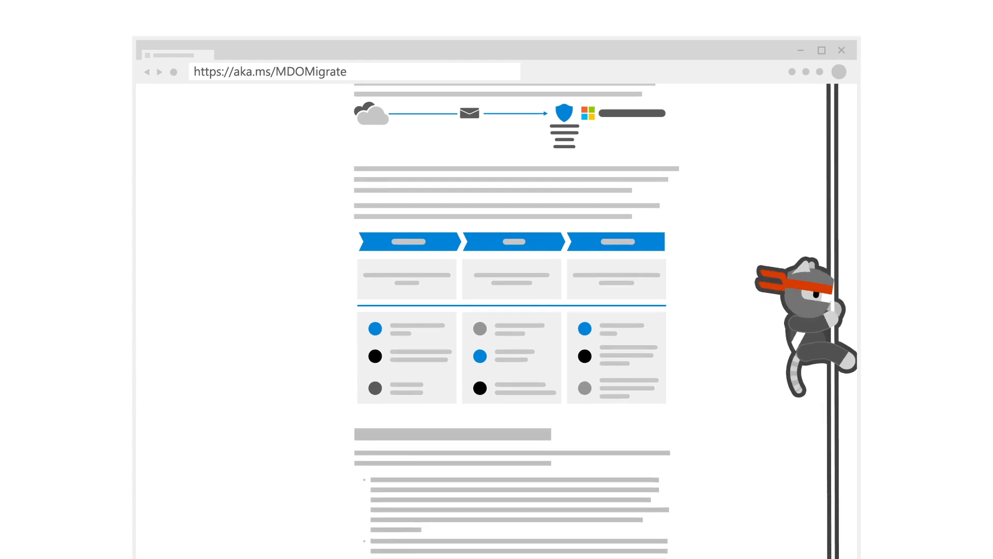